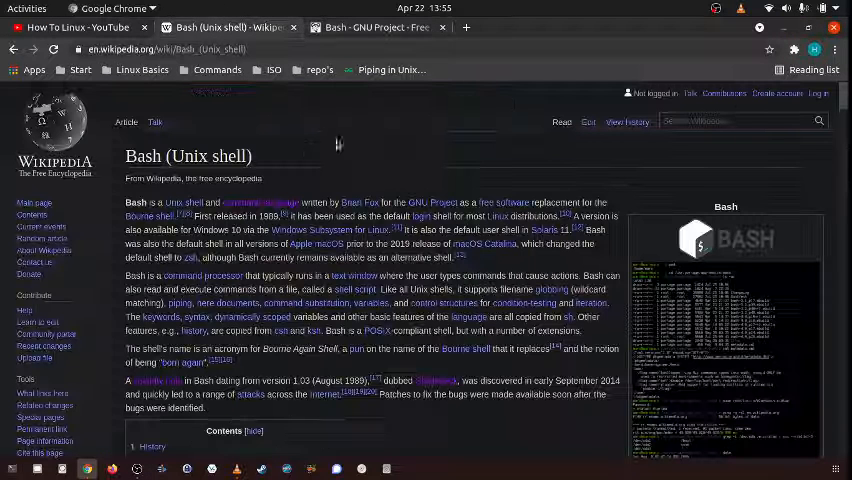
mouse_move(353, 183)
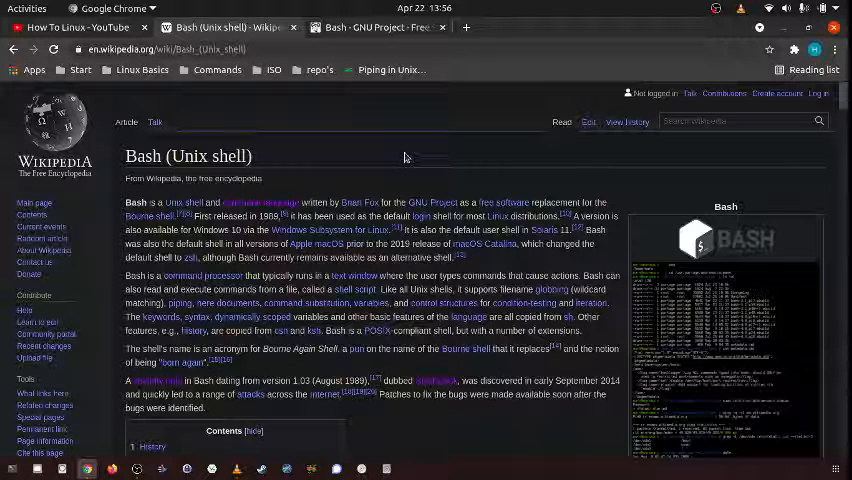
mouse_move(422, 202)
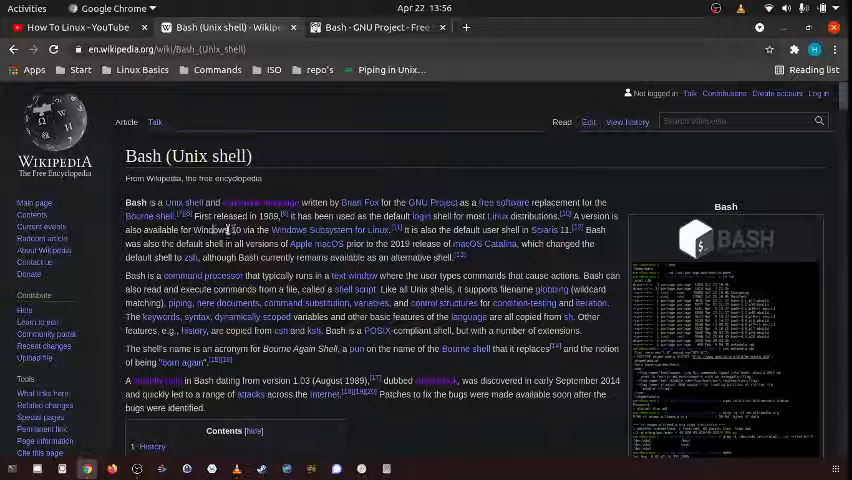
mouse_move(324, 230)
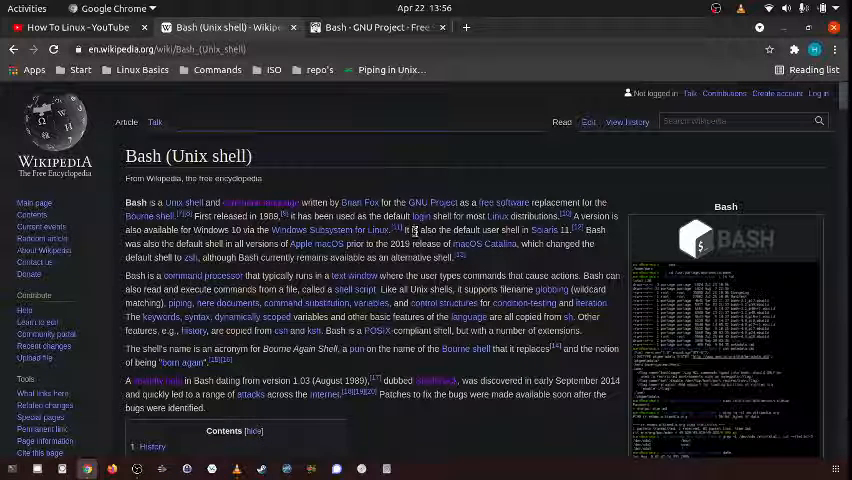
mouse_move(545, 230)
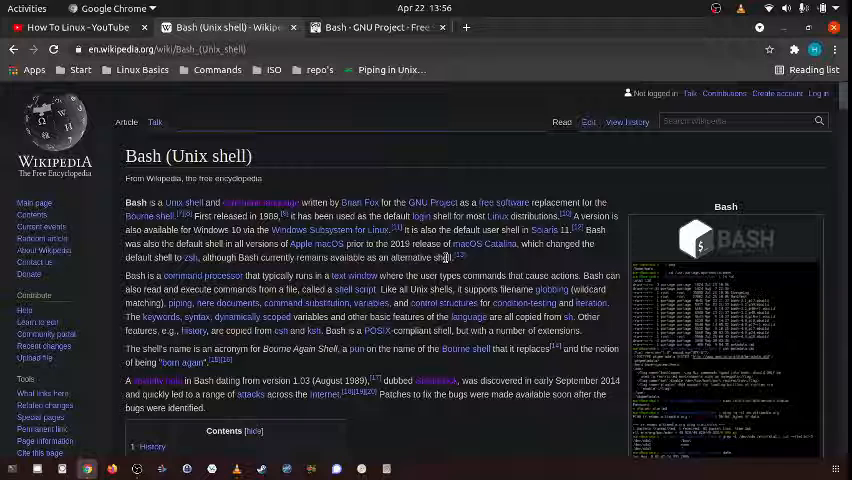
mouse_move(348, 139)
type("shell")
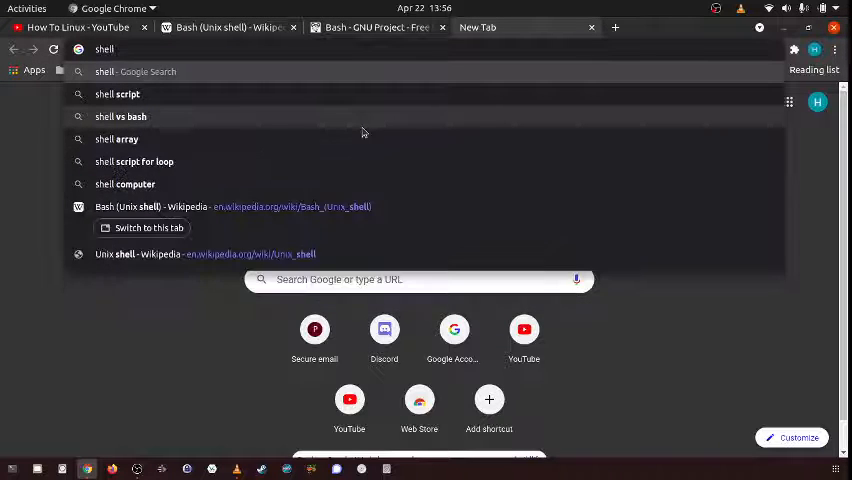
Open the Shell (computing) article, return to the GNU Bash tab, and start a new tab.
left_click(125, 184)
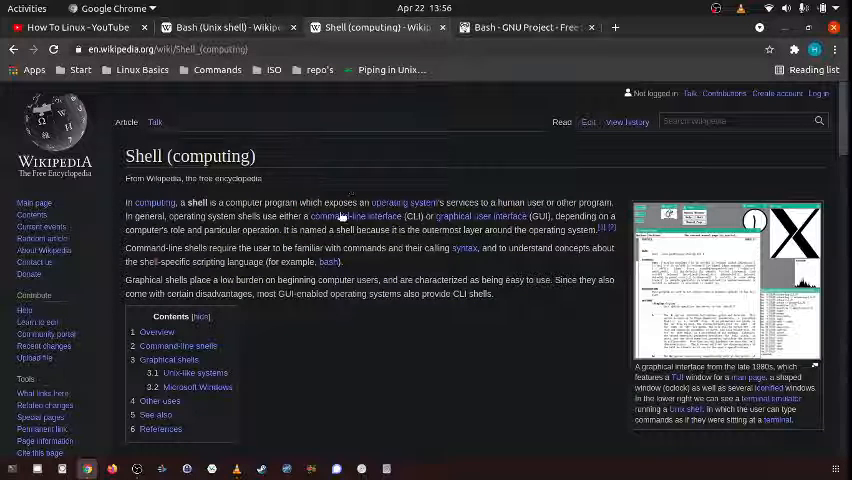
left_click(525, 27)
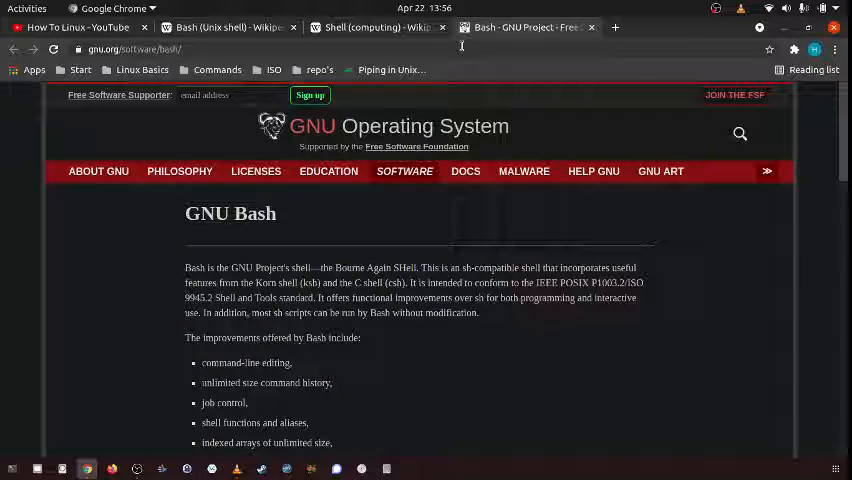
left_click(616, 27)
type("gnu")
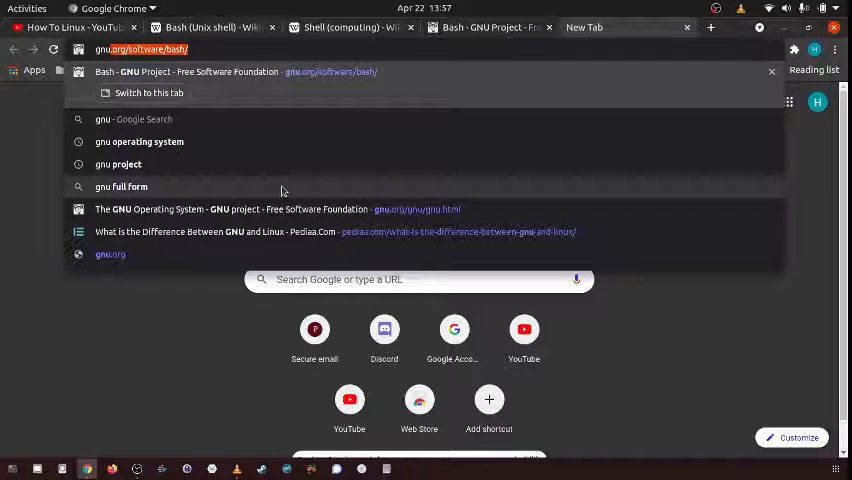
Search Google for 'gnu project' and open the GNU Project Wikipedia article.
left_click(118, 164)
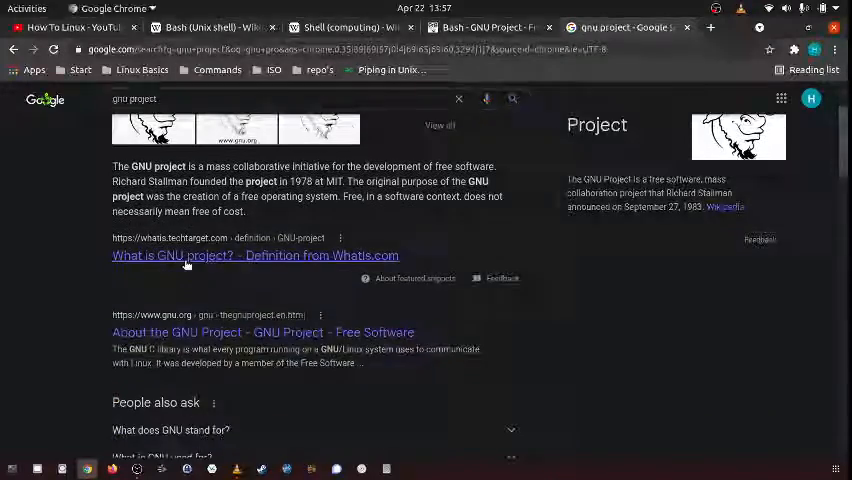
scroll("down", 3)
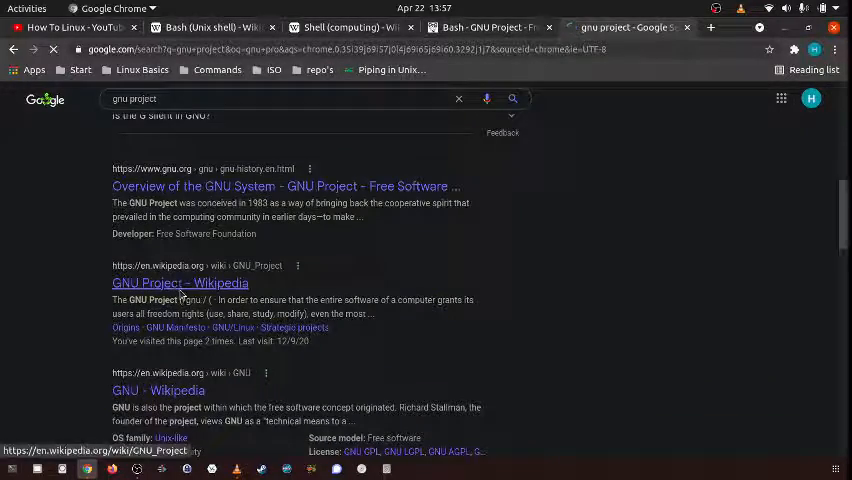
left_click(180, 283)
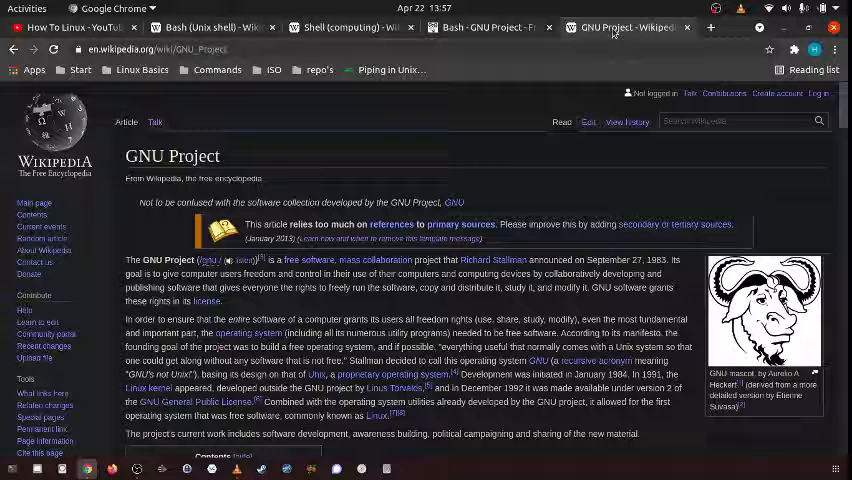
Move the GNU Project tab before GNU Bash, then review the Shell, GNU Project and Bash tabs.
left_click(620, 27)
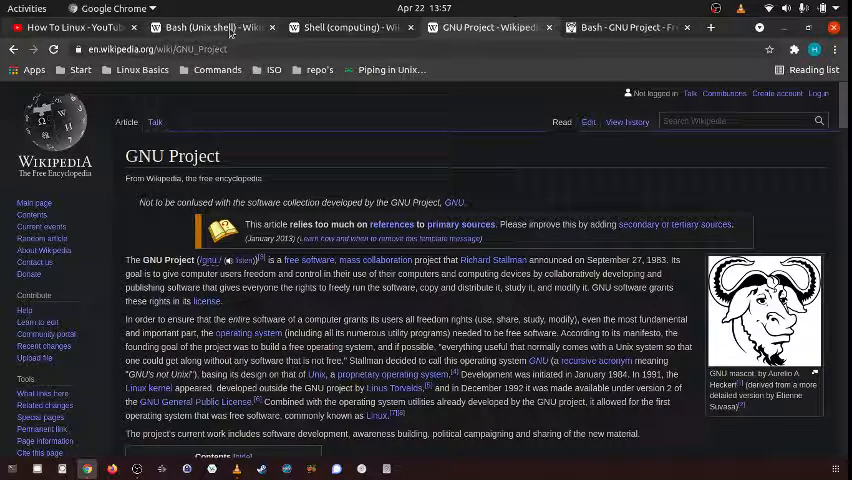
left_click(350, 27)
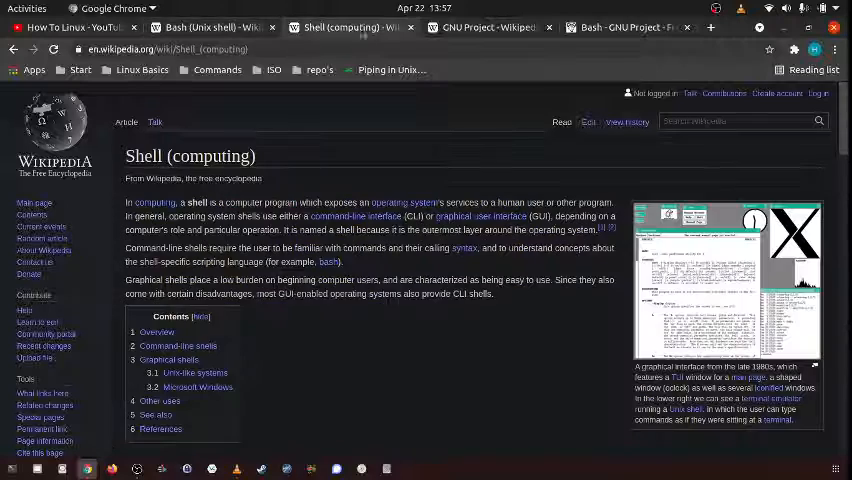
left_click(485, 27)
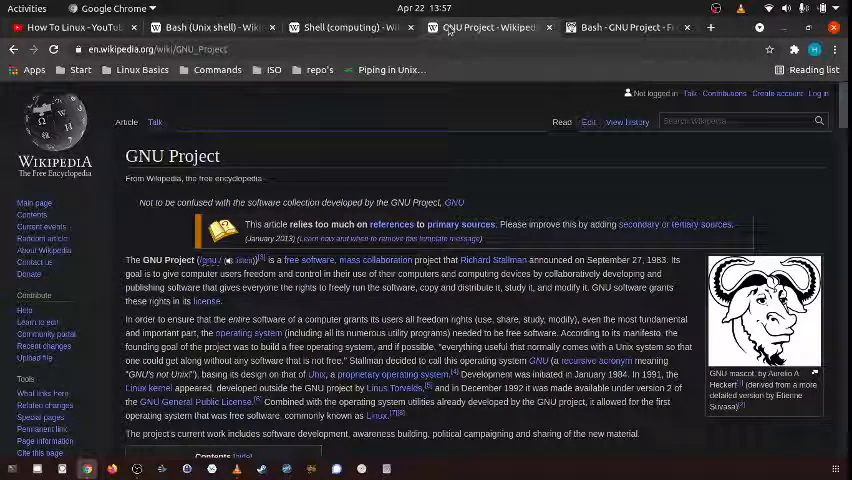
left_click(625, 27)
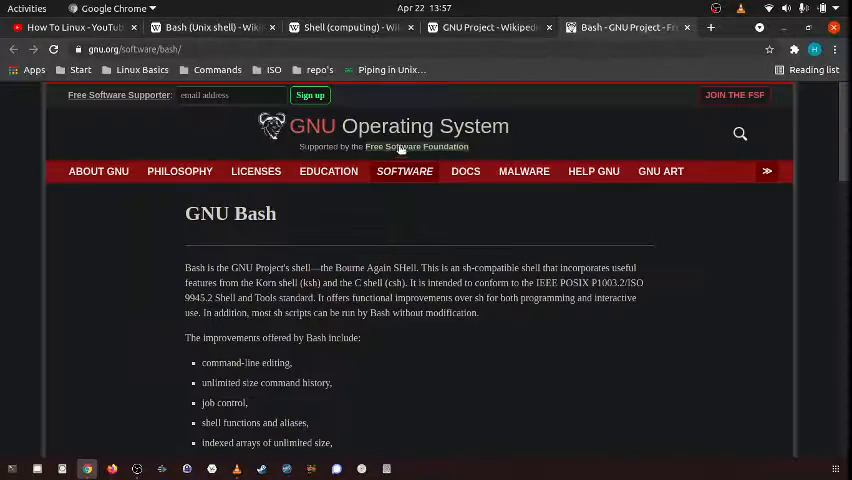
Read the GNU Bash page down to Download and Documentation, then return to Shell (computing).
scroll("down", 3)
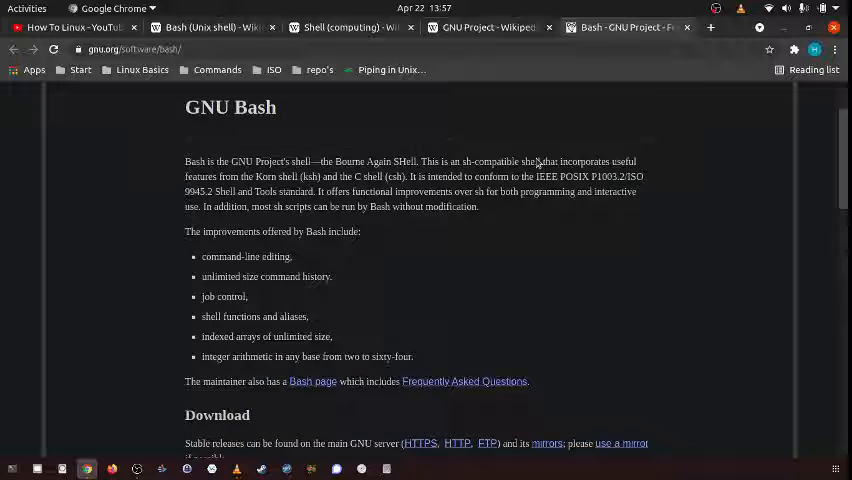
scroll("down", 3)
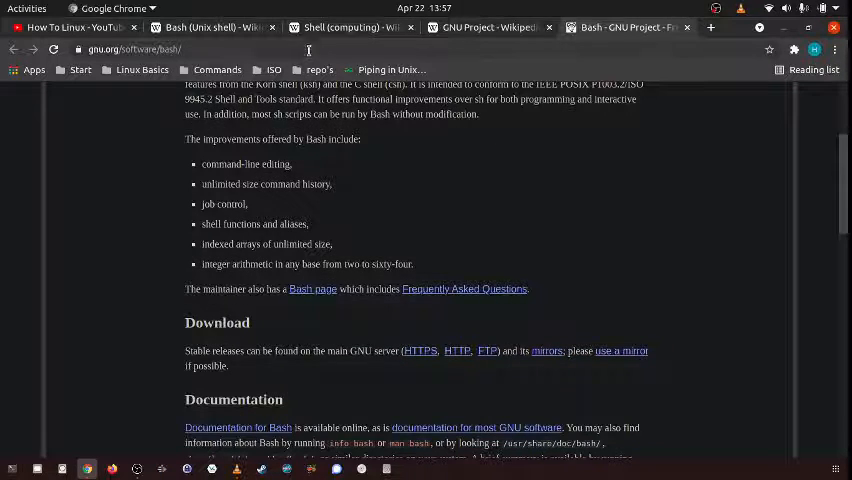
left_click(348, 27)
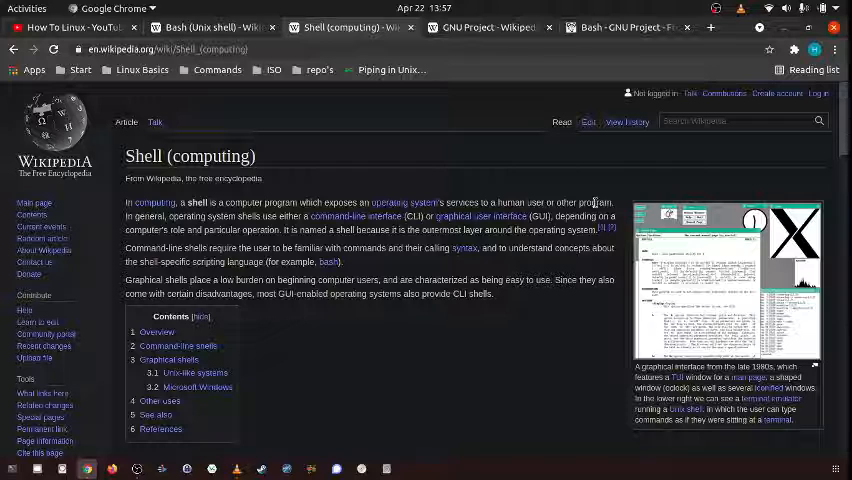
Switch back to the Bash (Unix shell) Wikipedia tab and click within the article.
left_click(210, 27)
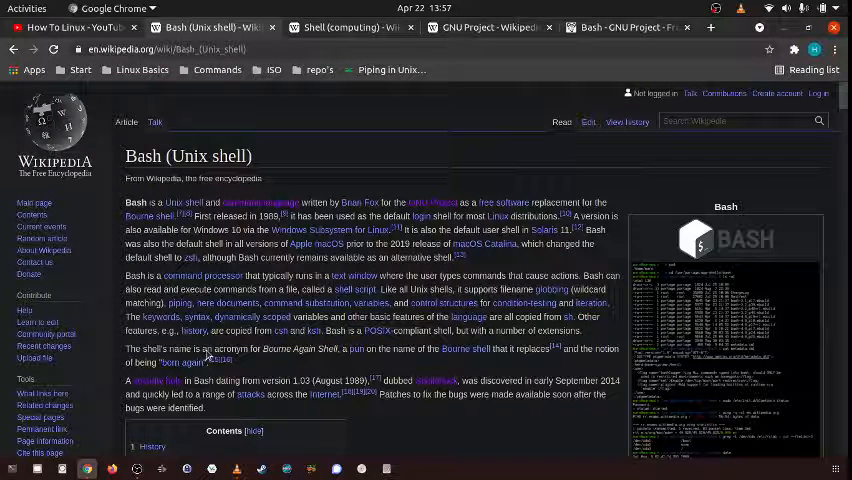
left_click(136, 468)
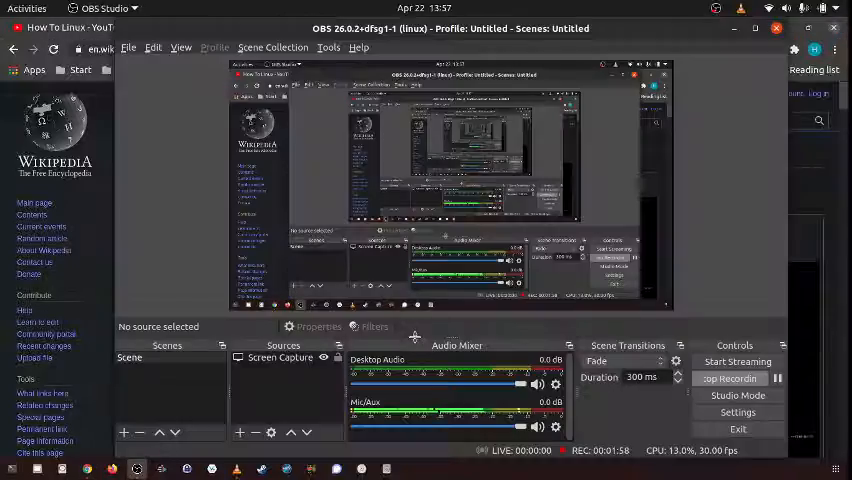